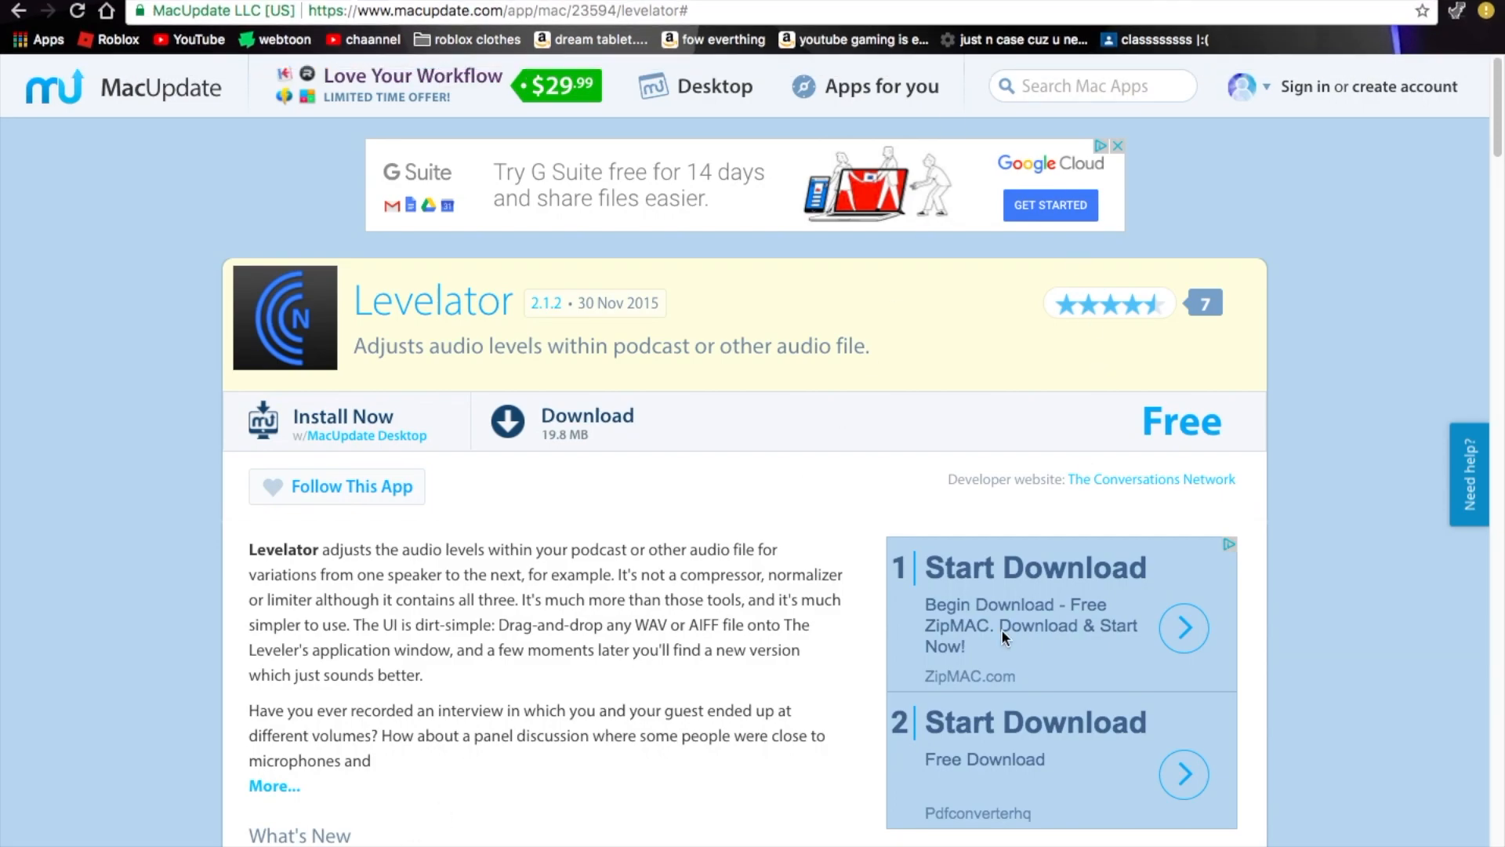
{"action": "mouse_move", "coordinate": [642, 427]}
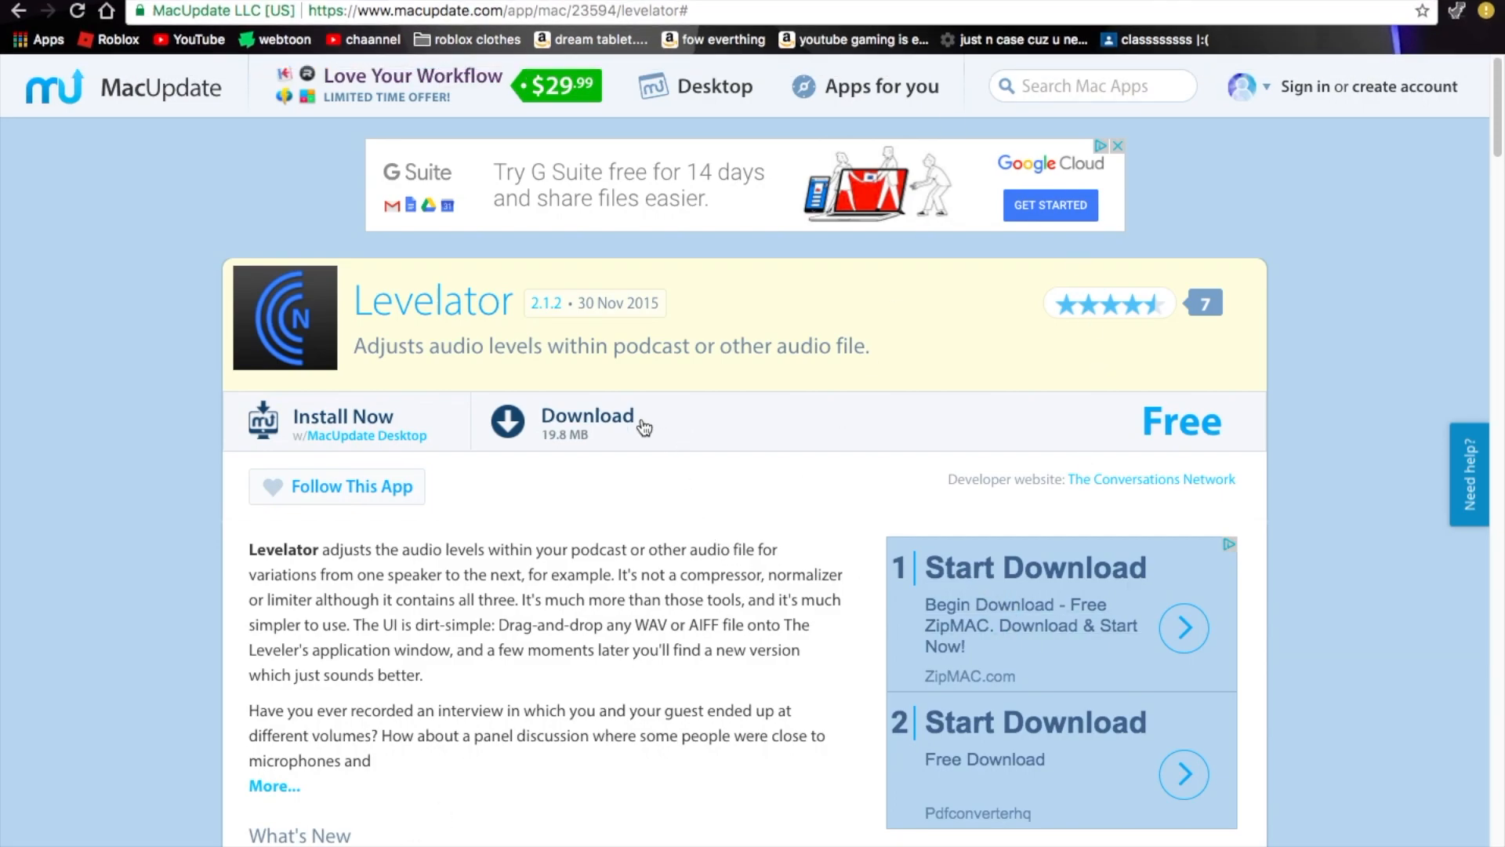
{"action": "mouse_move", "coordinate": [382, 303]}
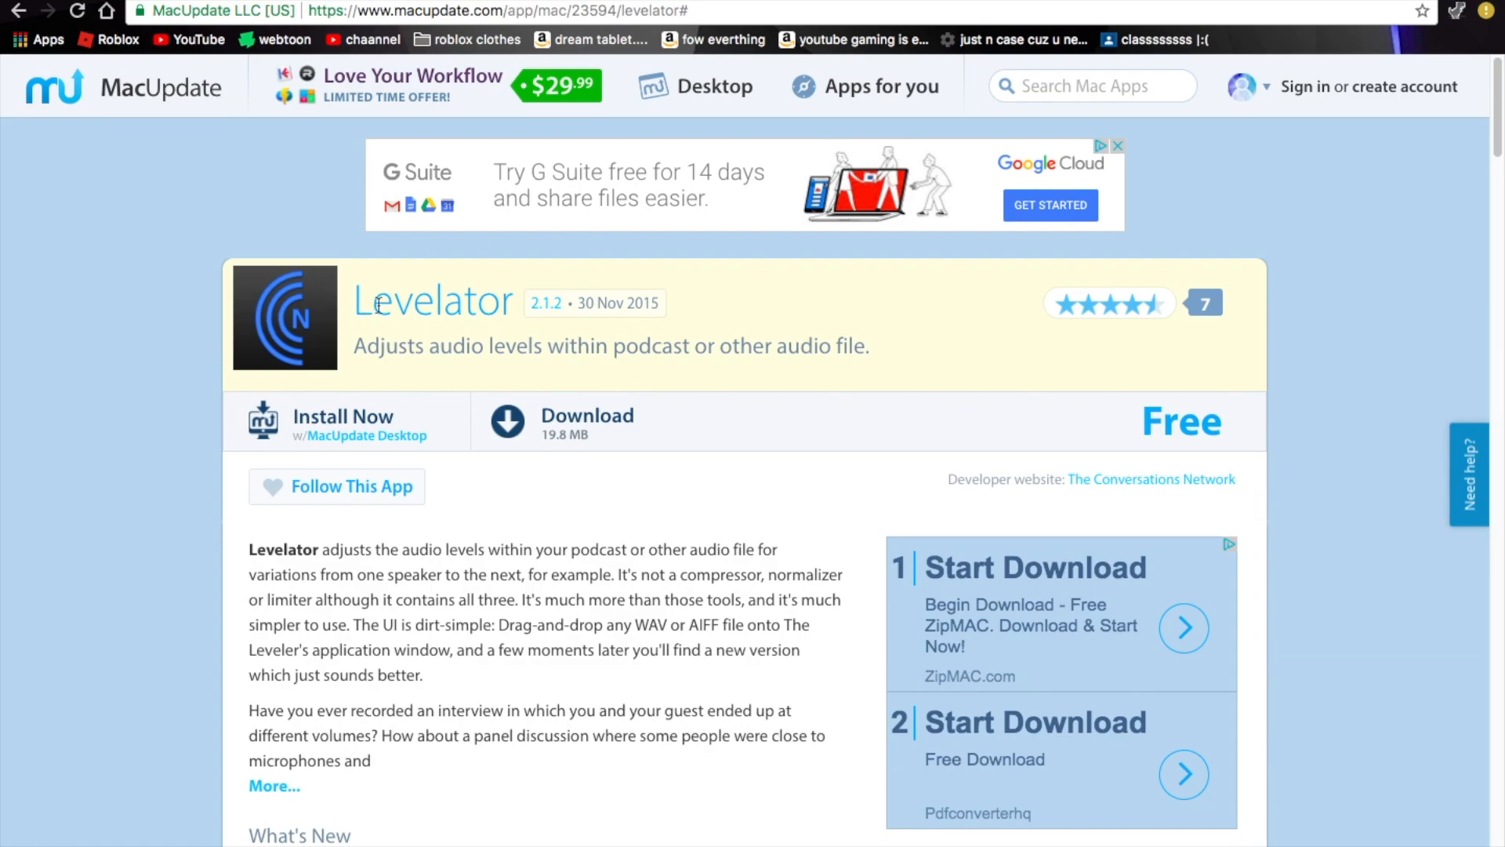
{"action": "mouse_move", "coordinate": [590, 444]}
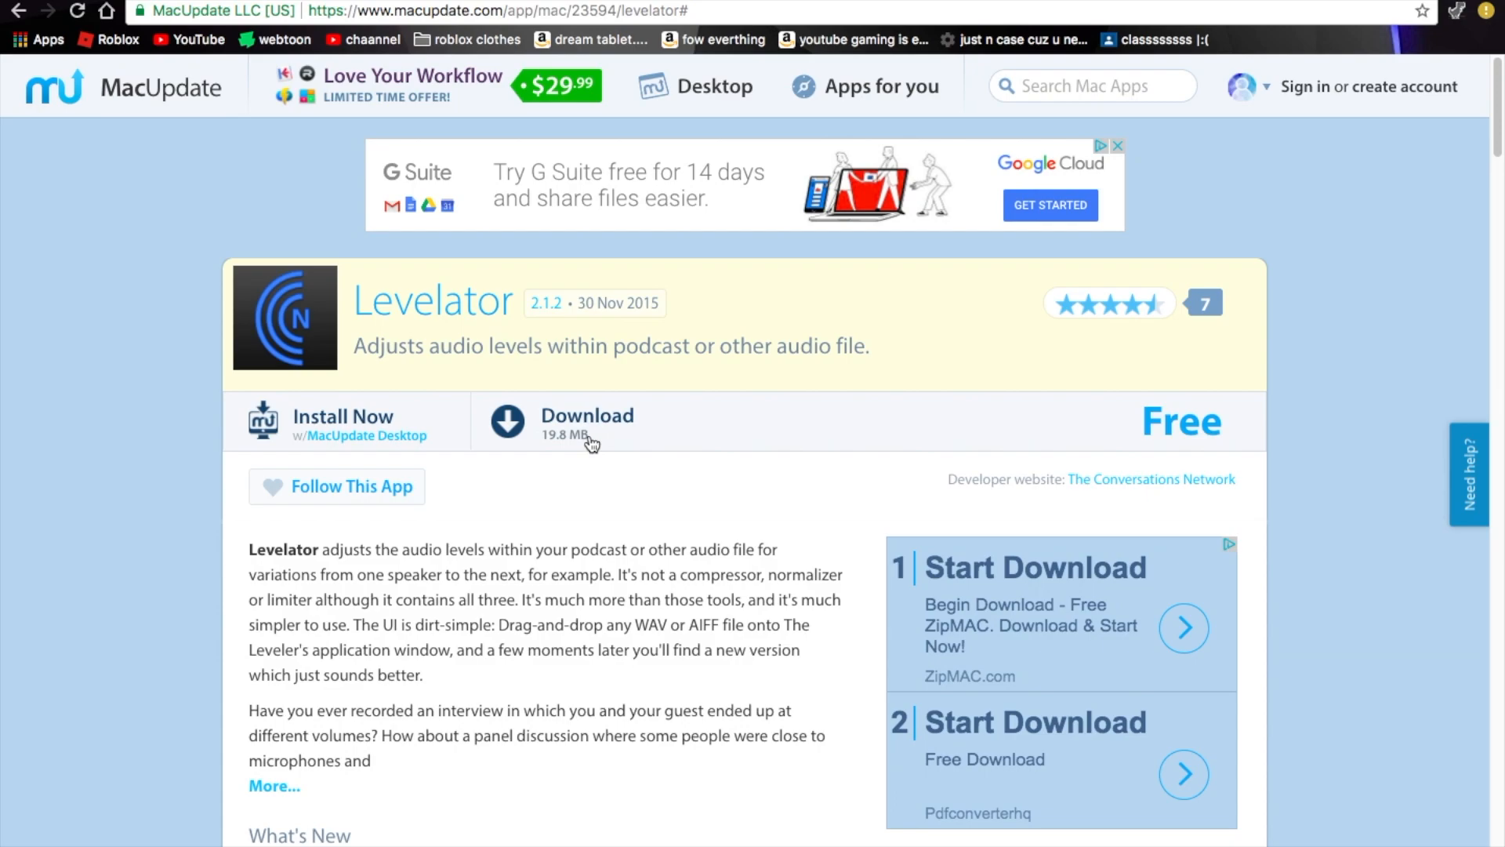
{"action": "mouse_move", "coordinate": [583, 341]}
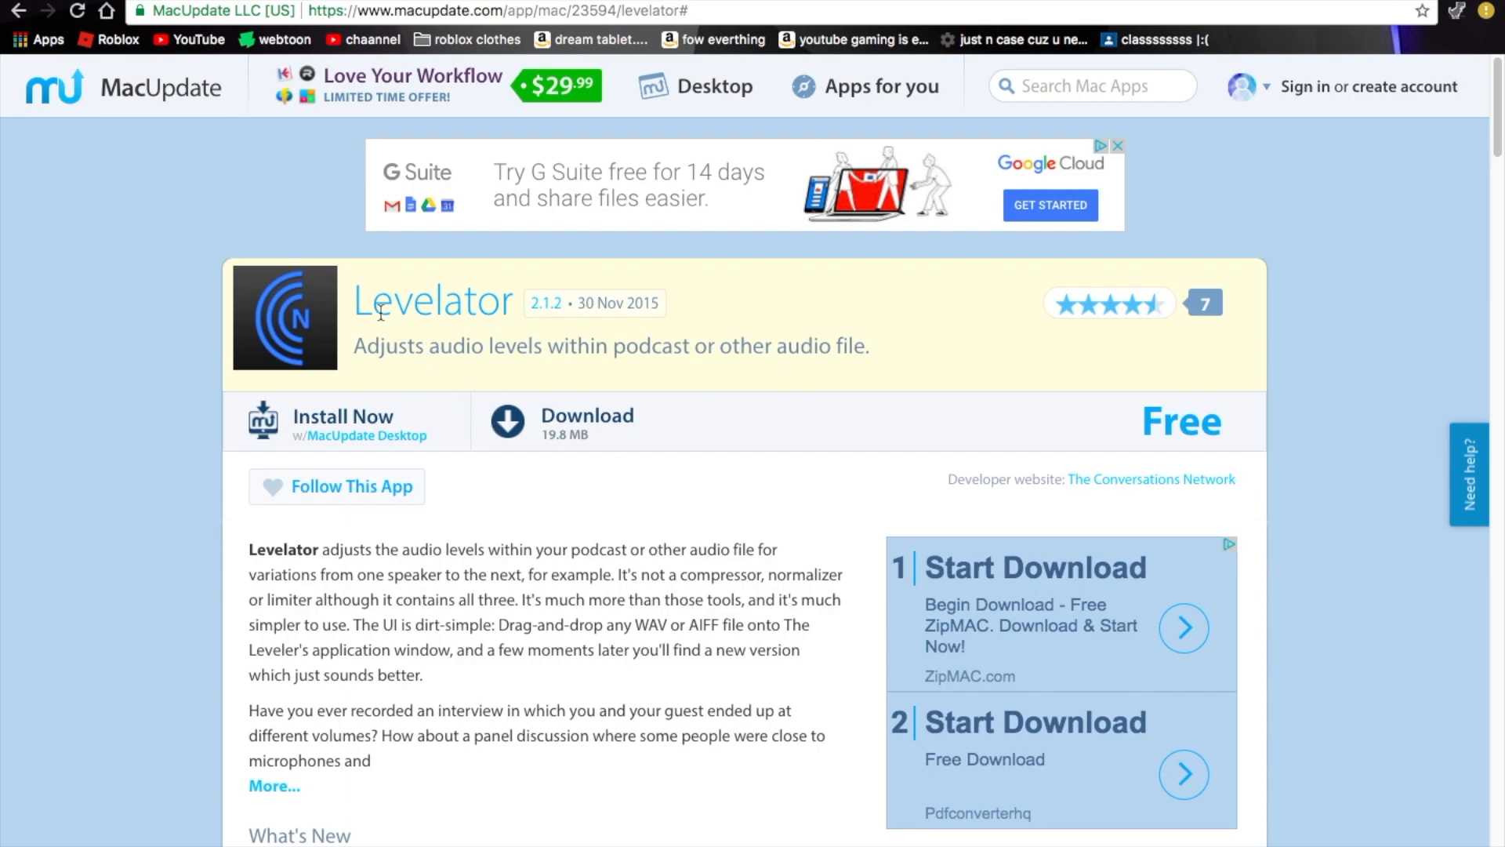
{"action": "mouse_move", "coordinate": [568, 477]}
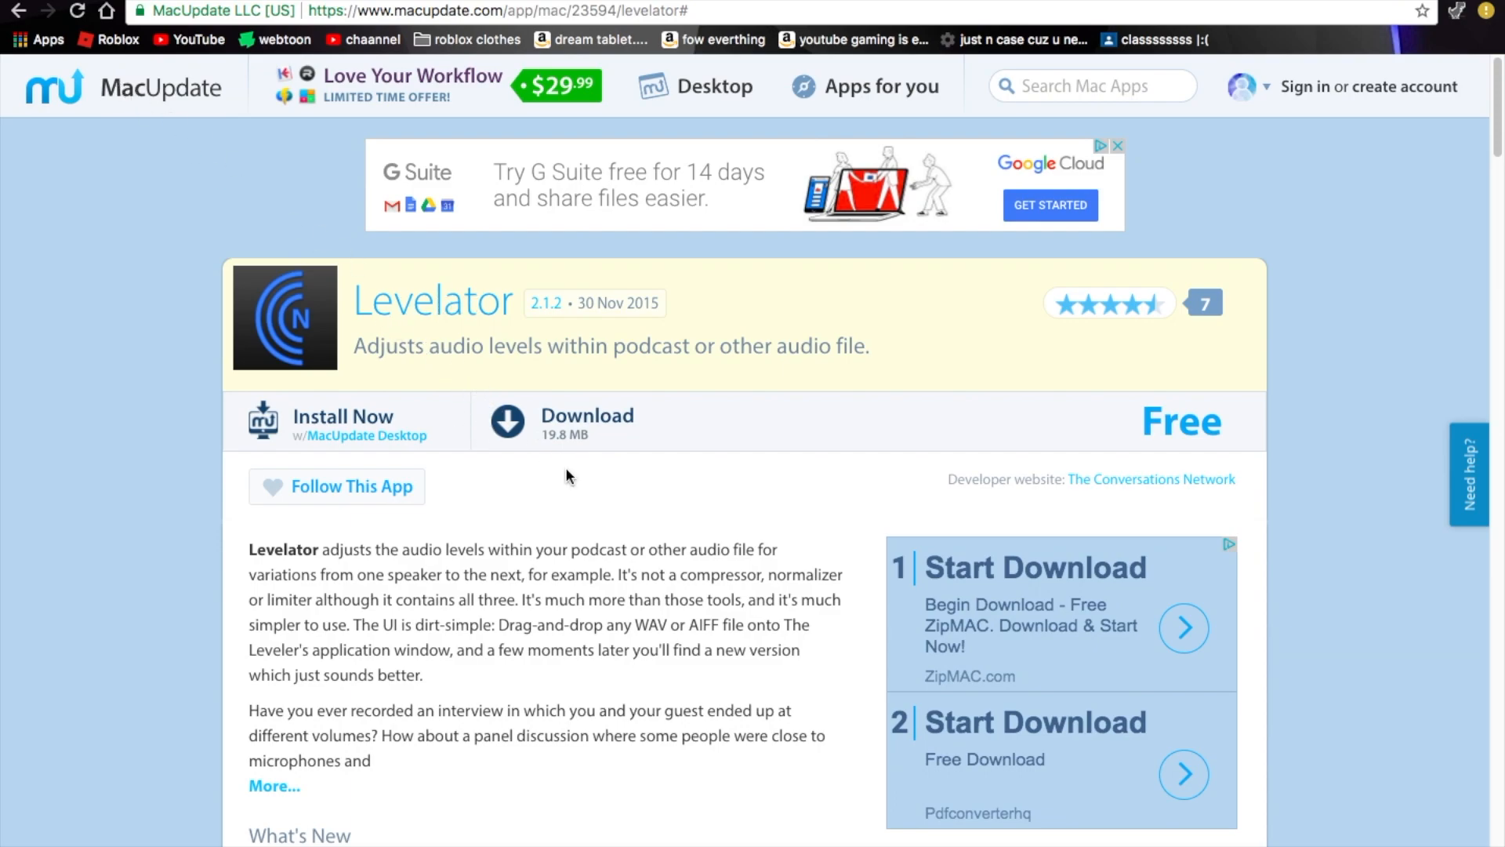
Step: Start the Levelator download on MacUpdate
{"action": "left_click", "coordinate": [585, 415]}
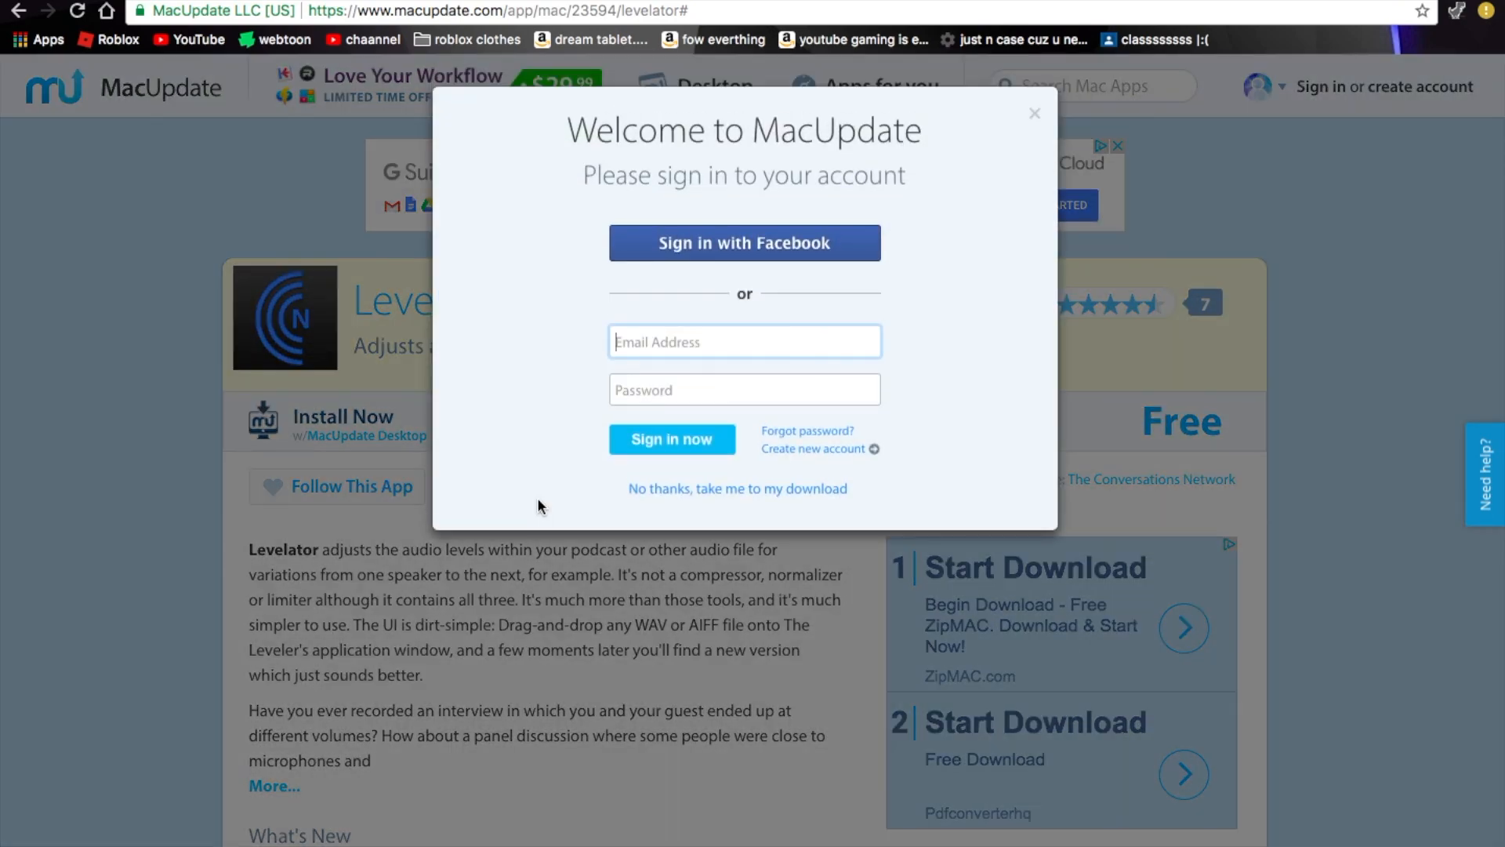
{"action": "mouse_move", "coordinate": [686, 495]}
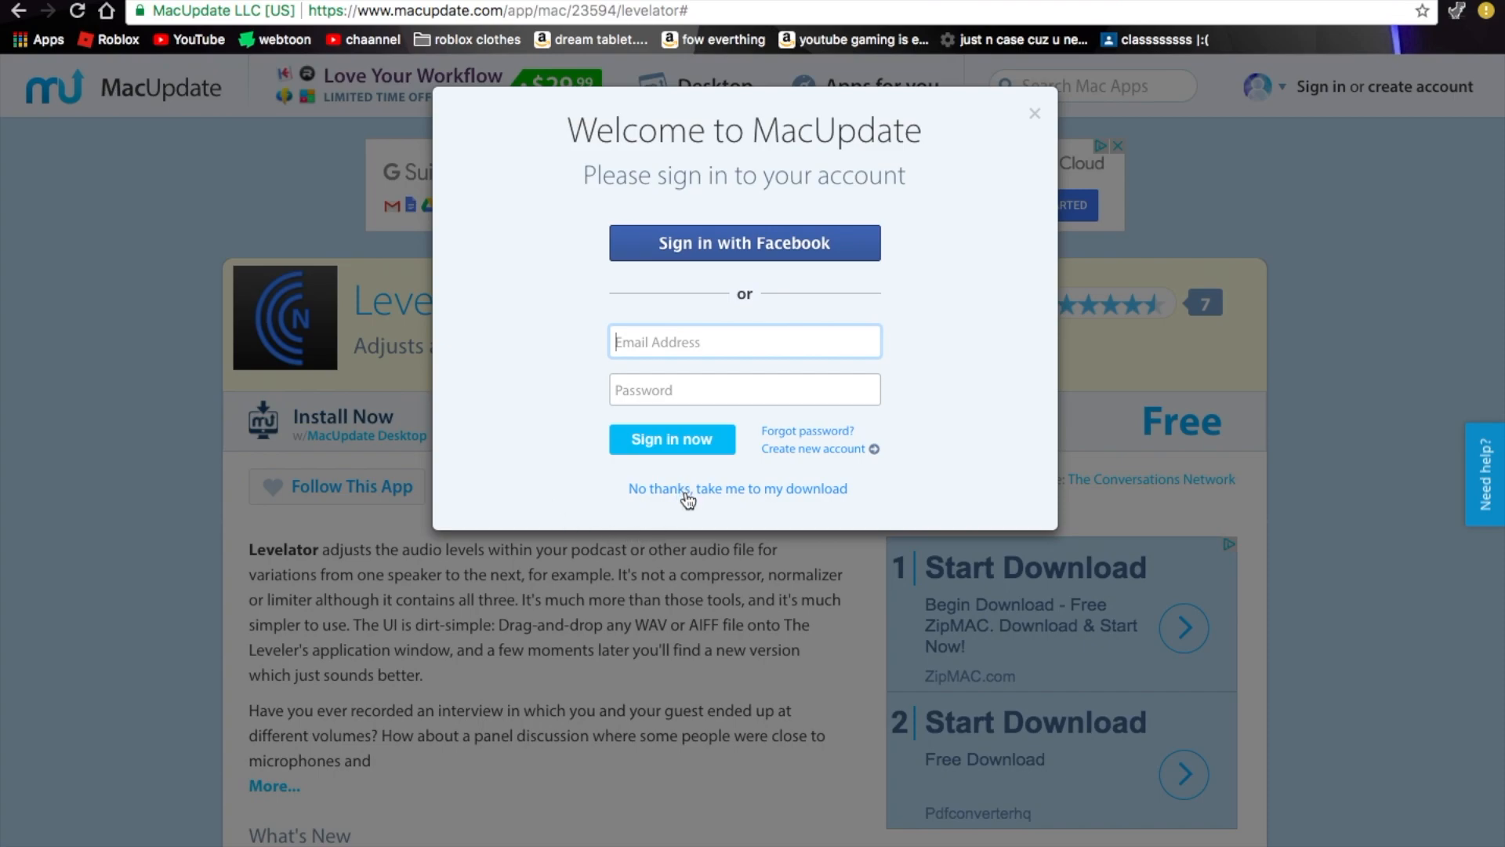
{"action": "mouse_move", "coordinate": [1039, 119]}
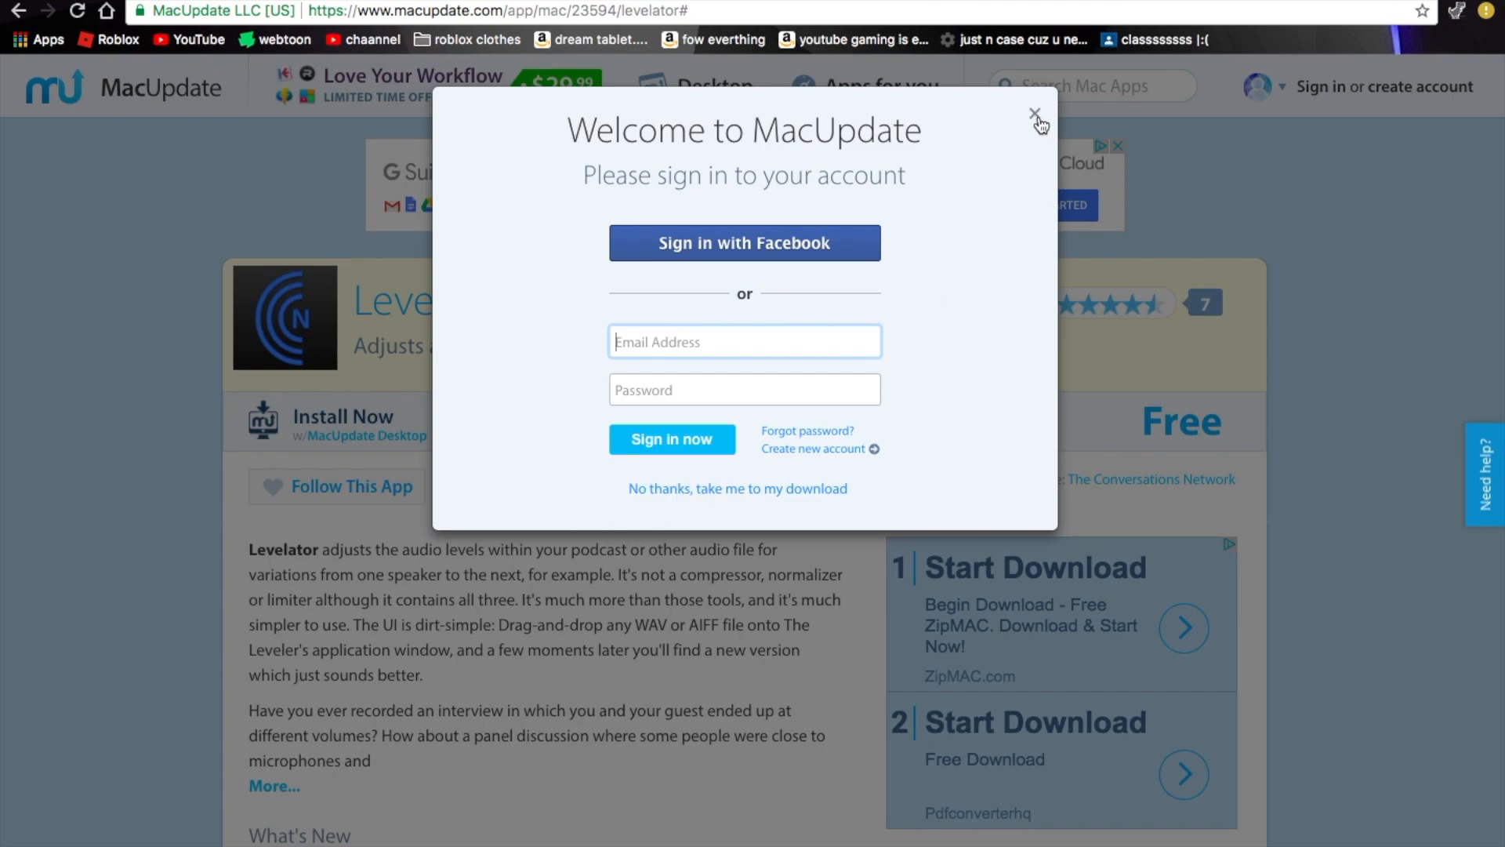
{"action": "mouse_move", "coordinate": [993, 261]}
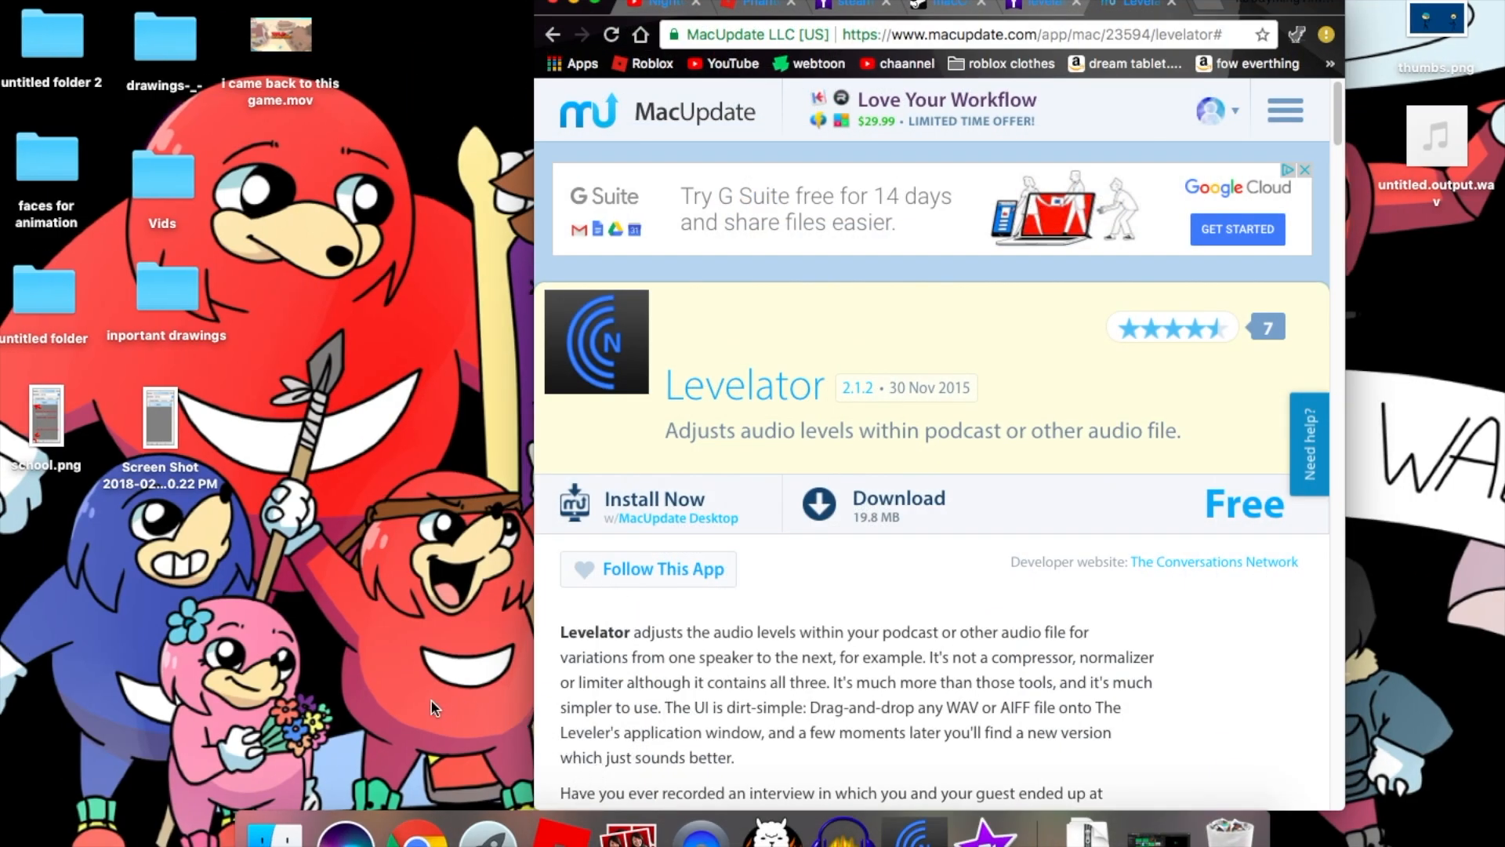
{"action": "mouse_move", "coordinate": [571, 12]}
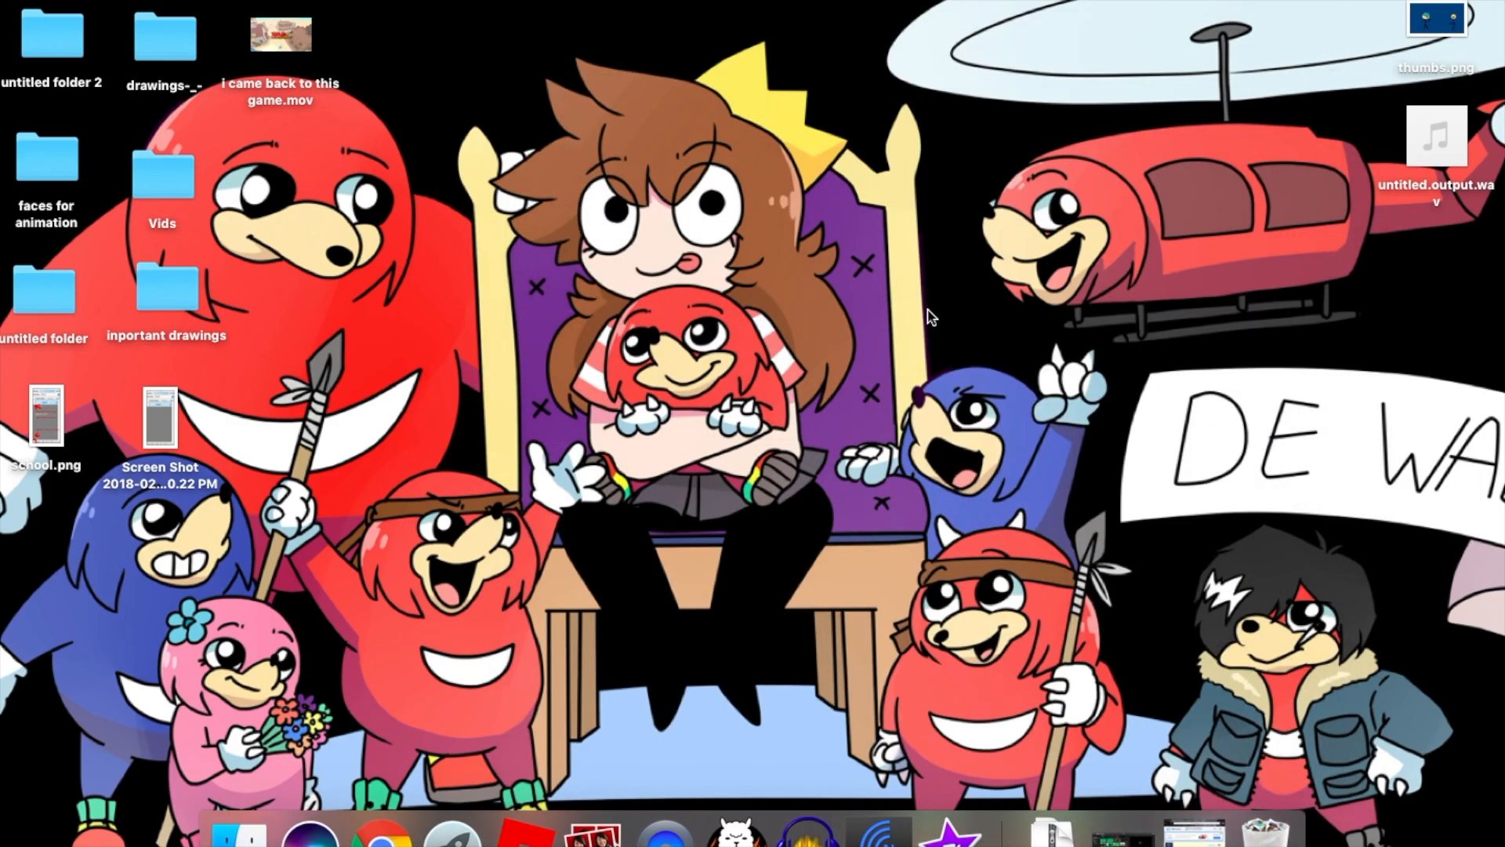
{"action": "mouse_move", "coordinate": [877, 827]}
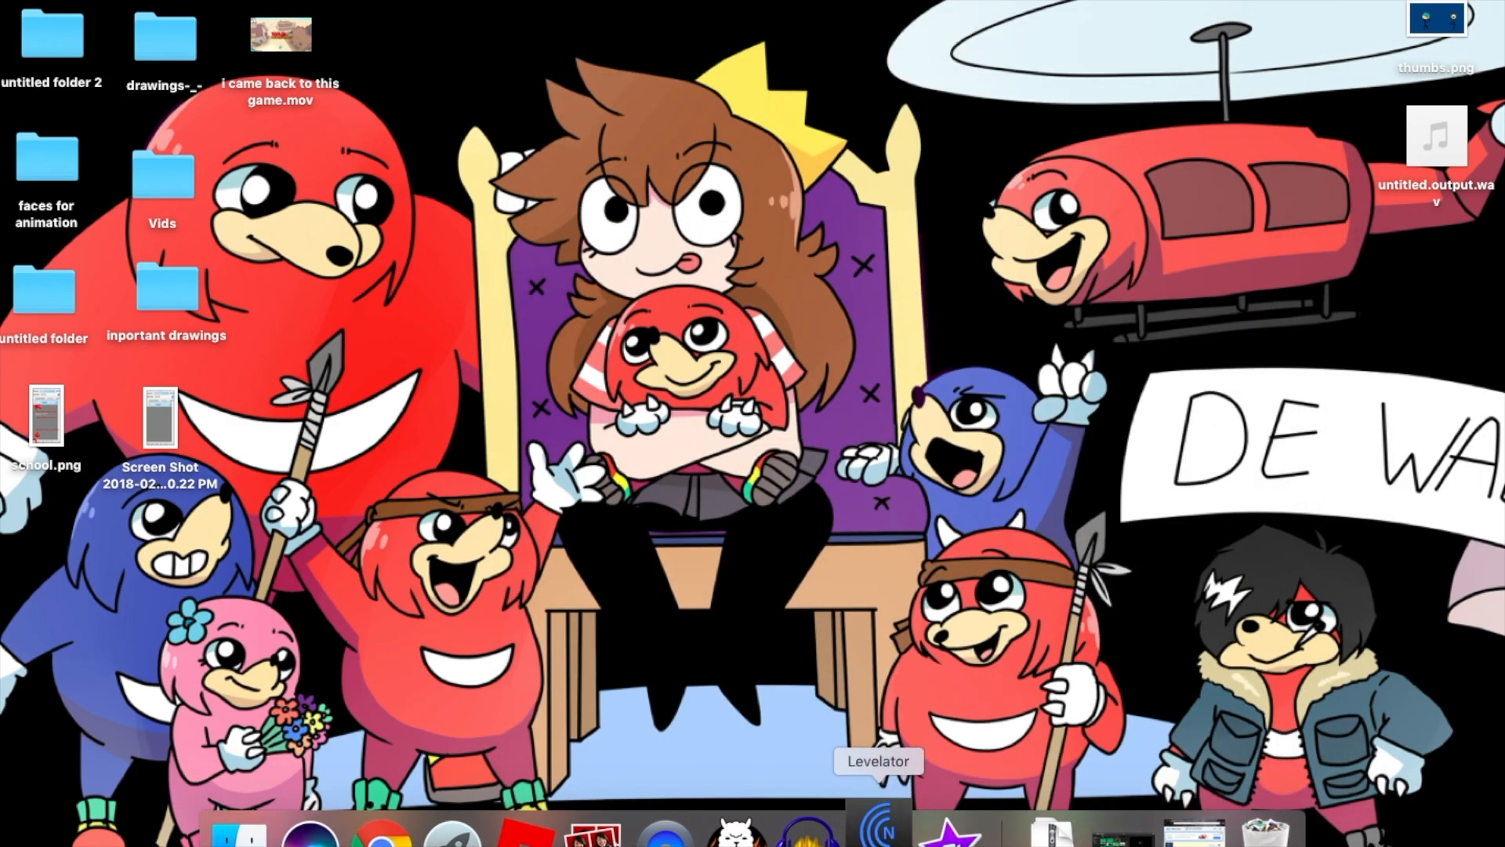
Step: Launch Levelator from the Dock
{"action": "left_click", "coordinate": [876, 835]}
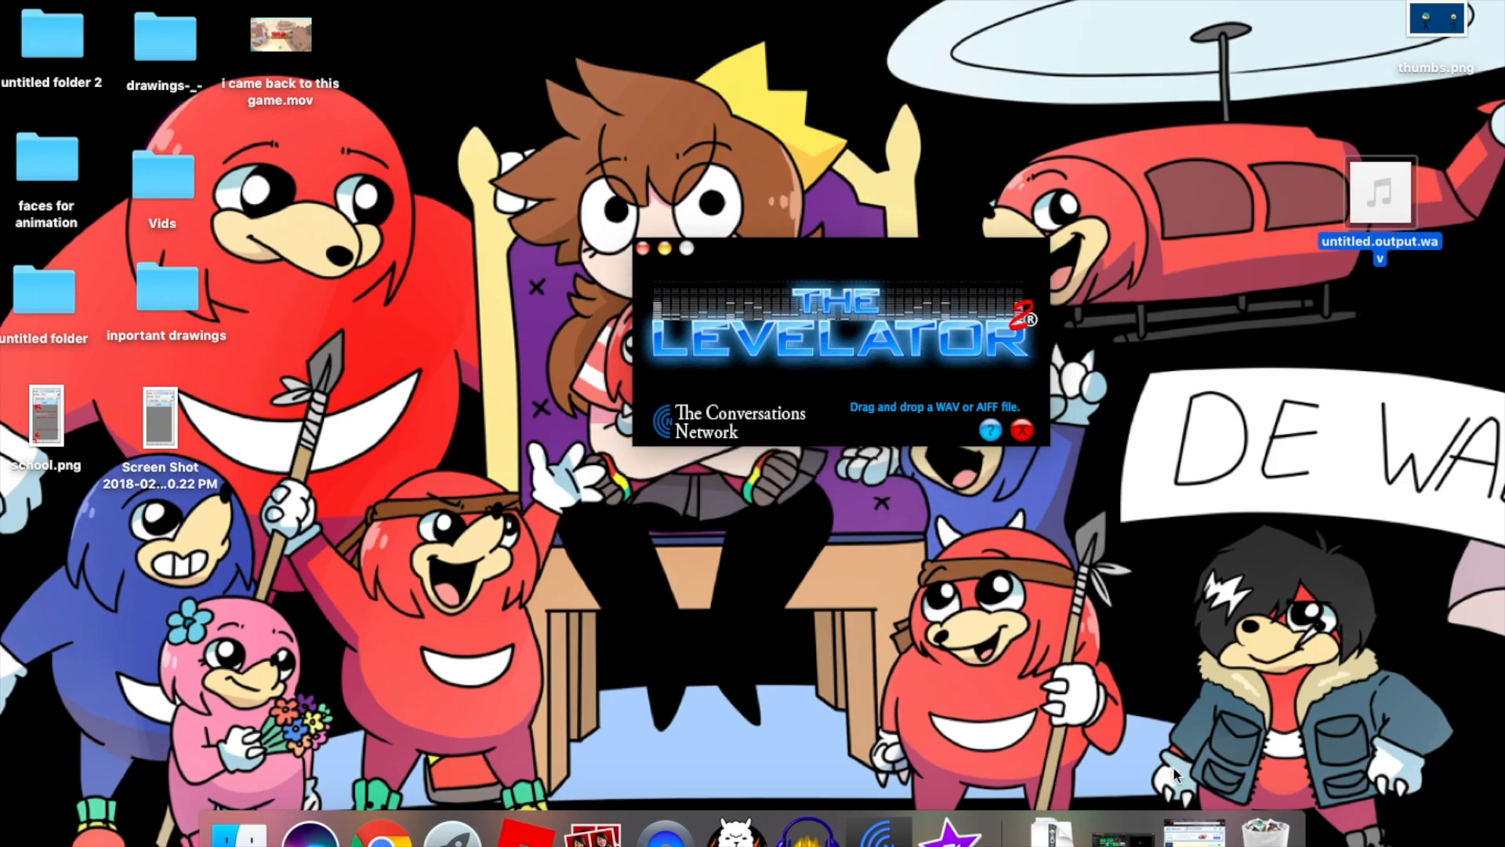
{"action": "mouse_move", "coordinate": [1347, 219]}
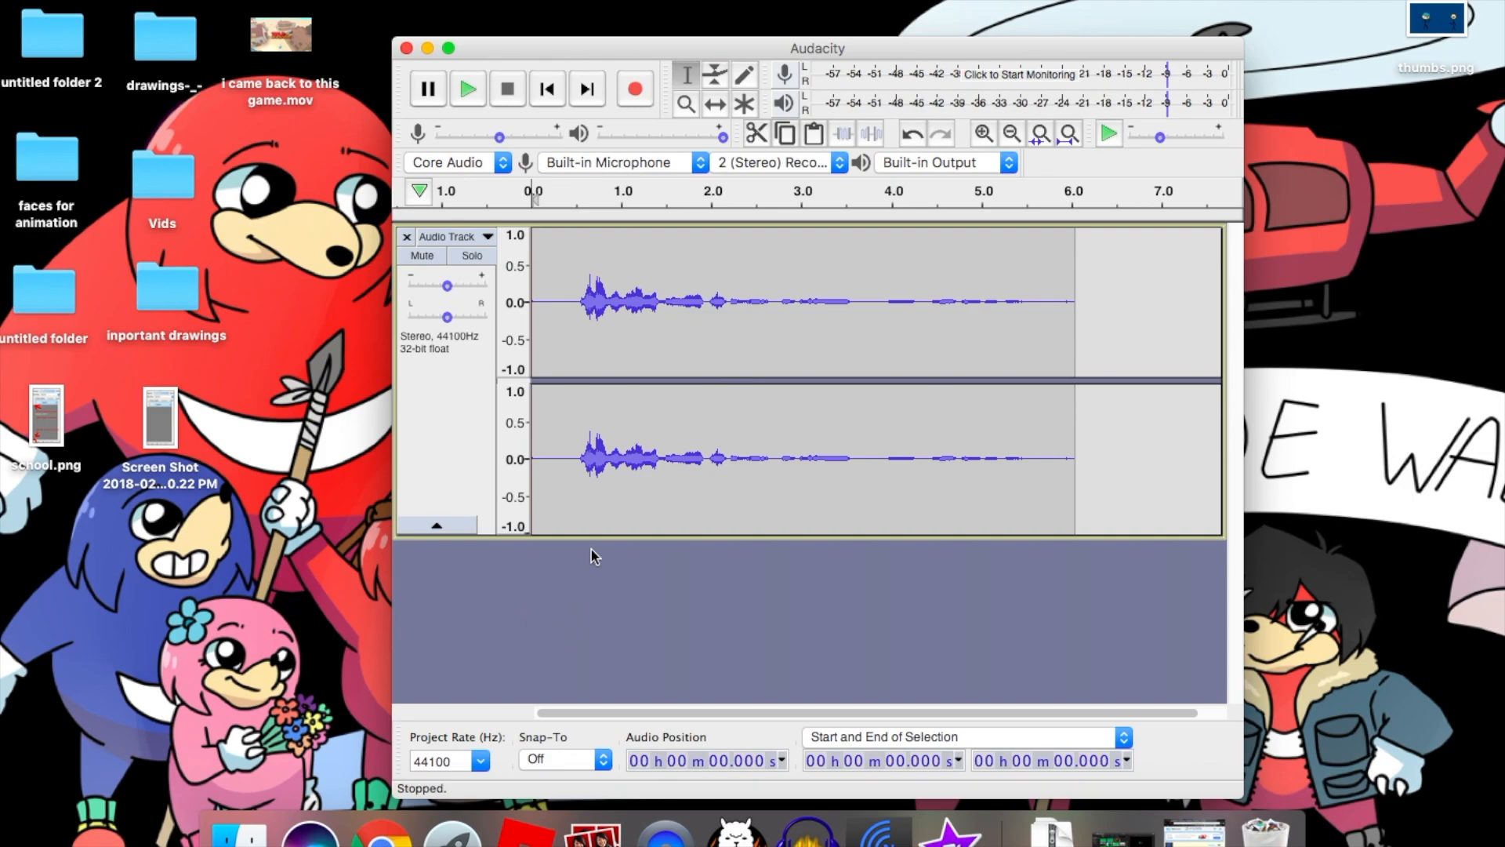
Step: Play back the quiet voice recording loaded in Audacity
{"action": "left_click", "coordinate": [467, 88]}
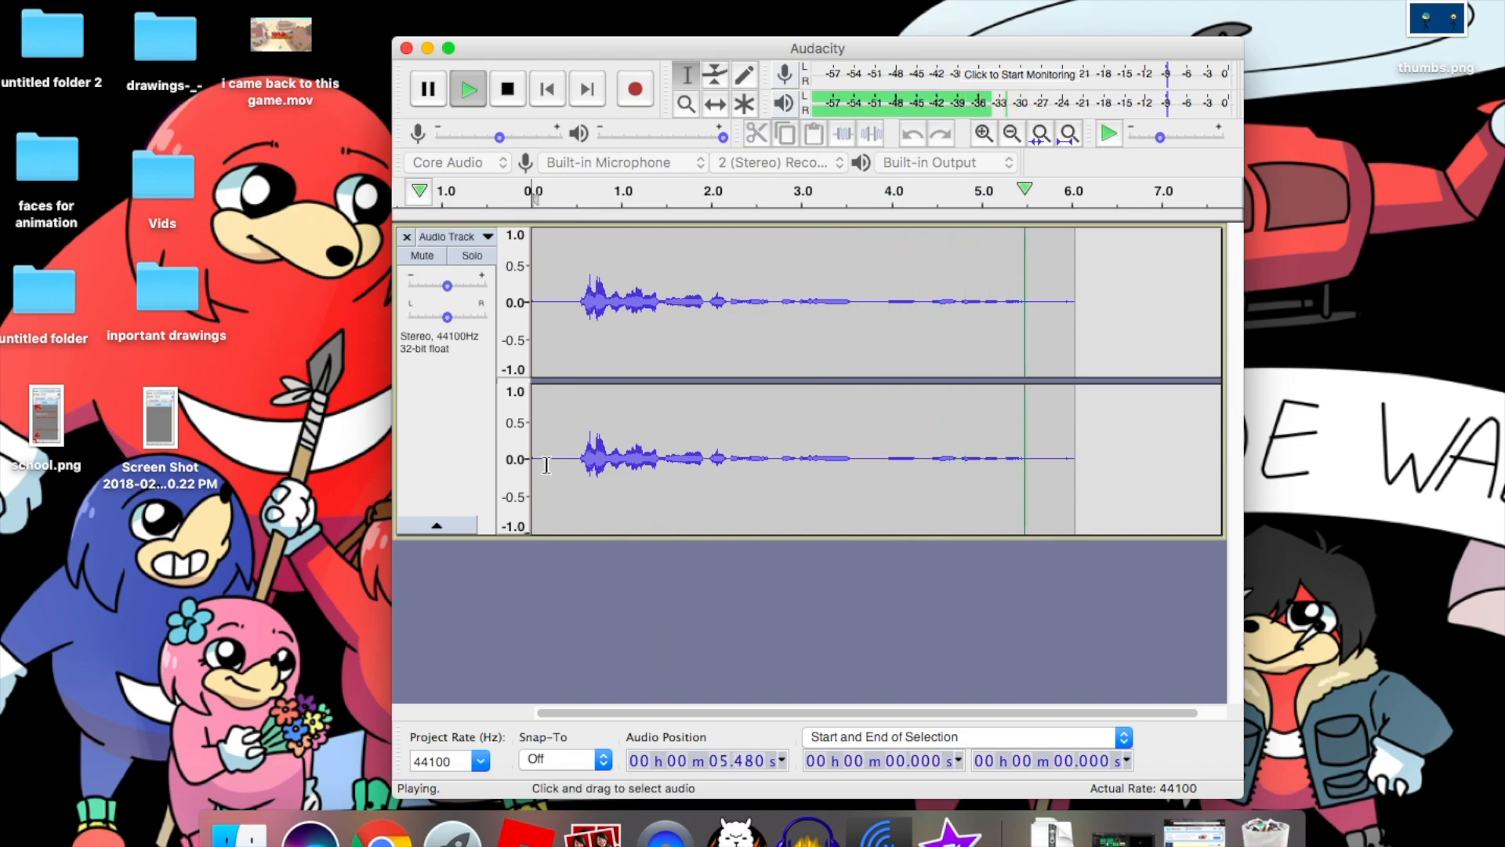
{"action": "left_click", "coordinate": [507, 89]}
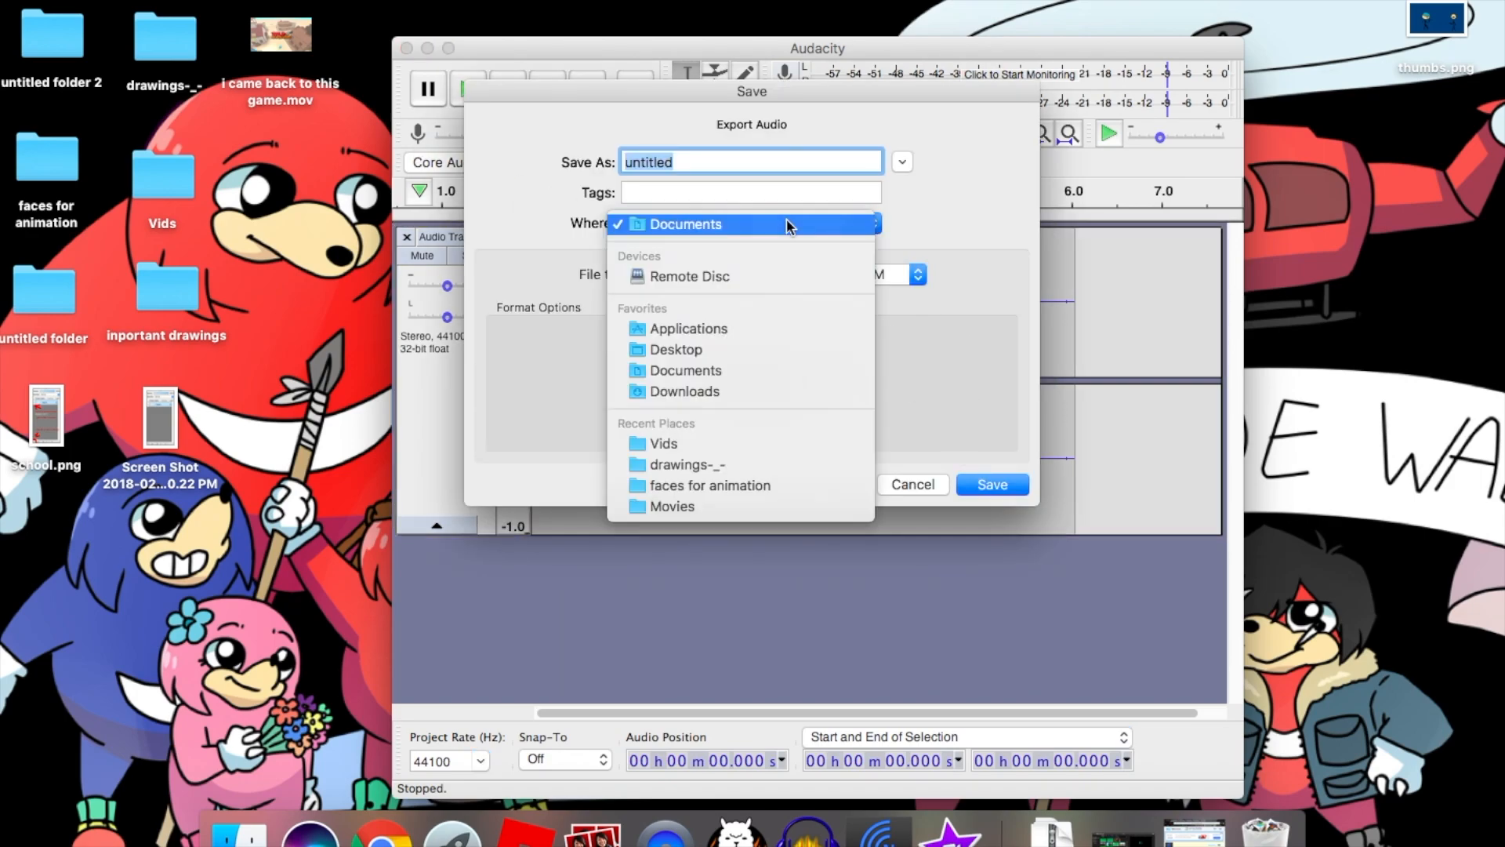
Step: Save the WAV export as 'thig' on the Desktop with empty metadata tags
{"action": "left_click", "coordinate": [675, 348]}
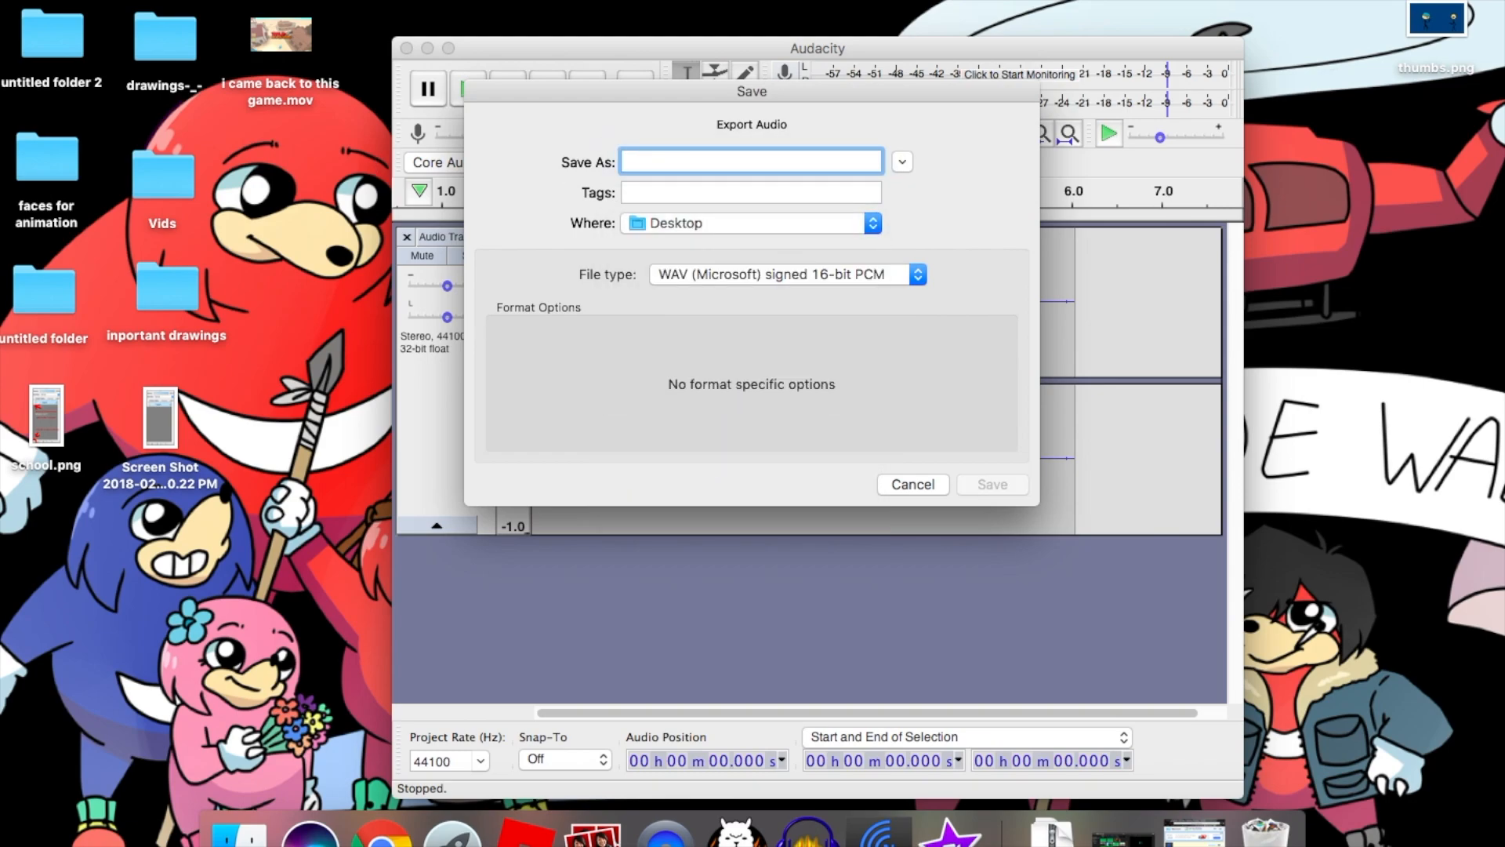
{"action": "type", "text": "thig"}
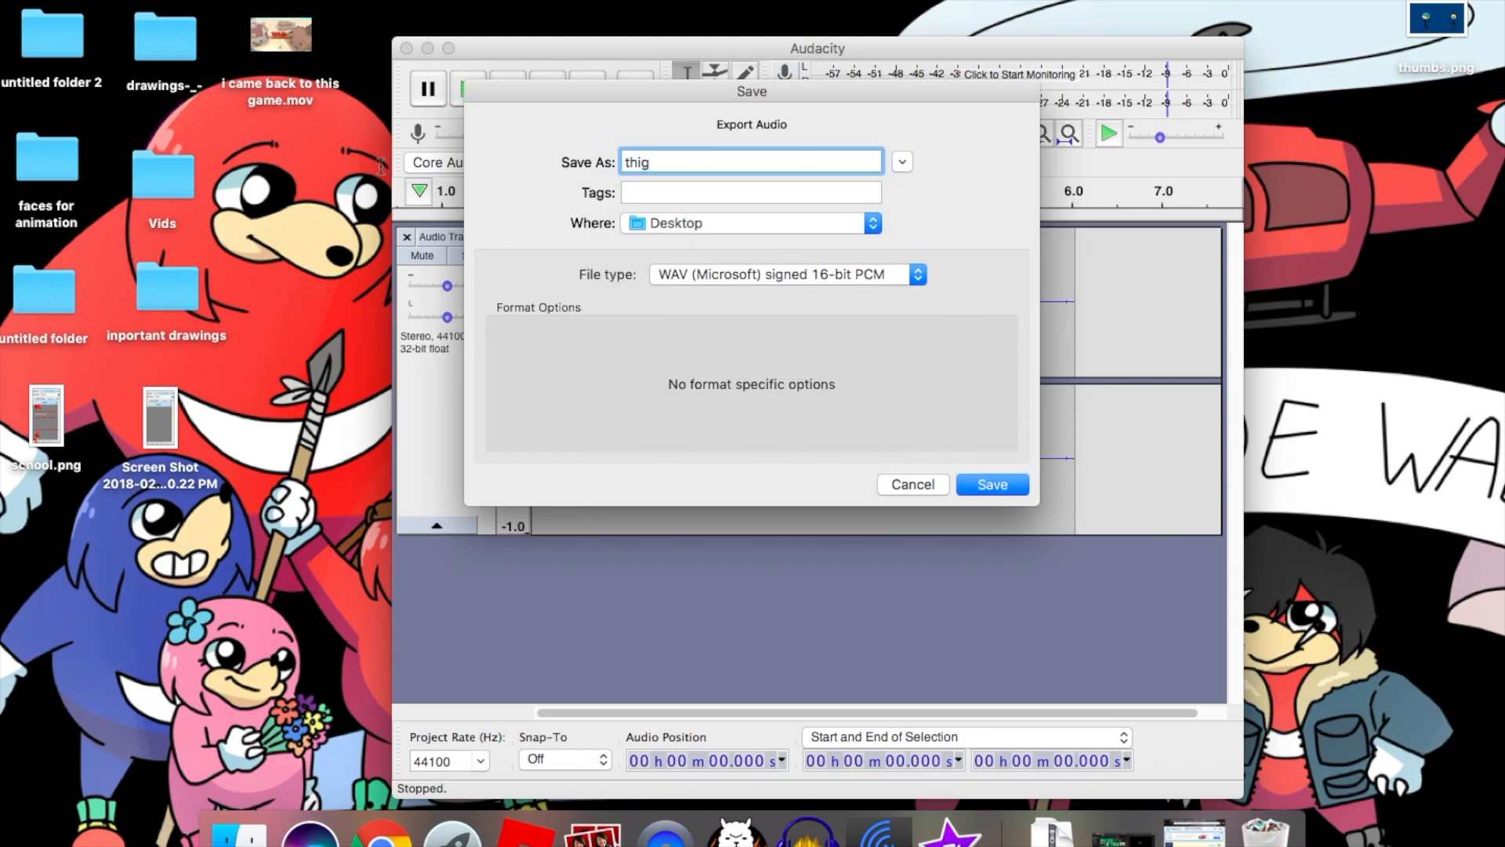
{"action": "left_click", "coordinate": [991, 484]}
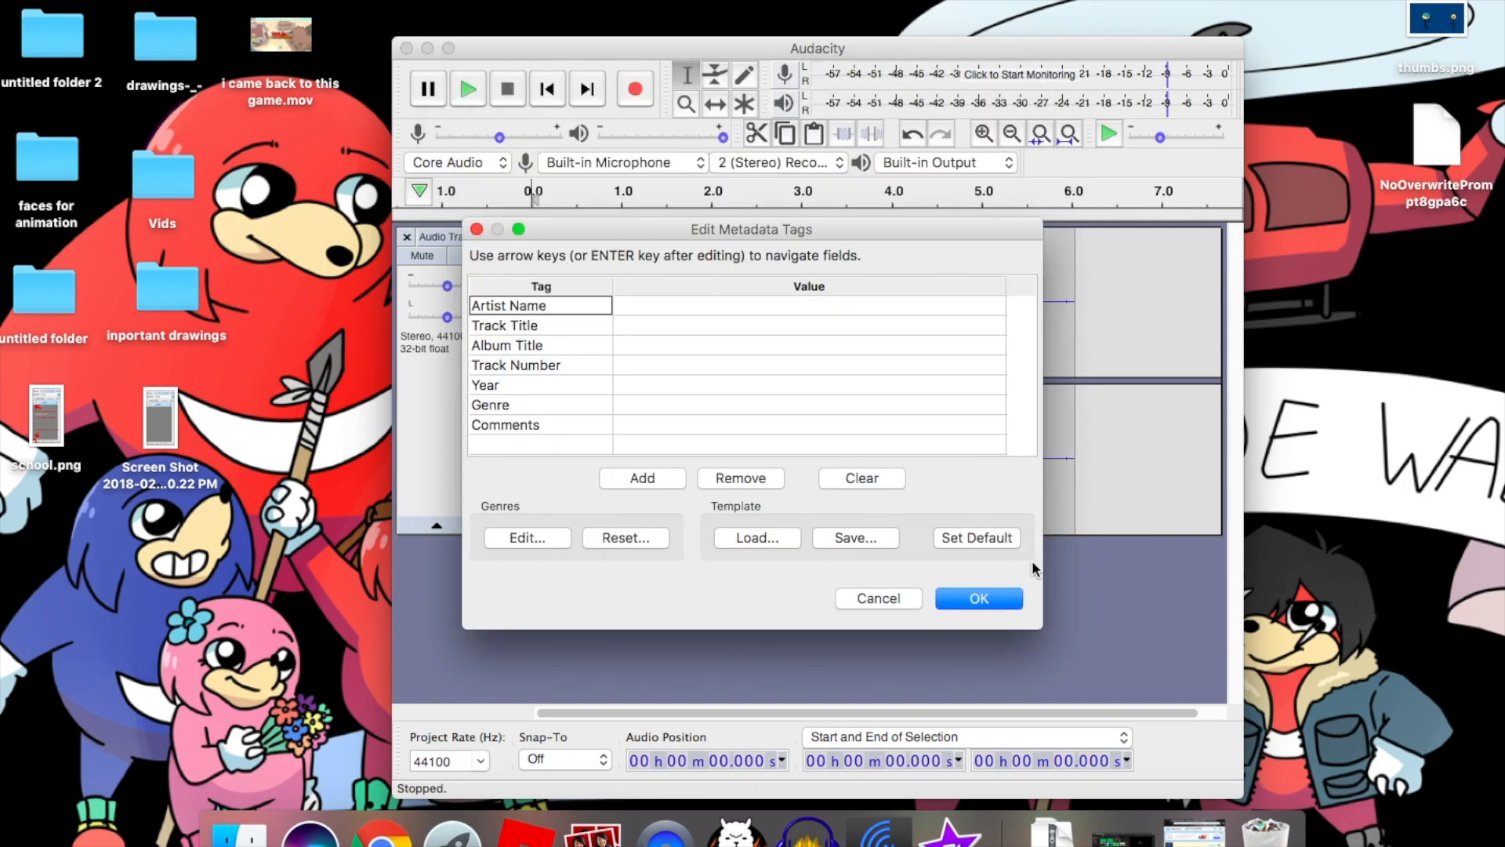
{"action": "left_click", "coordinate": [978, 598]}
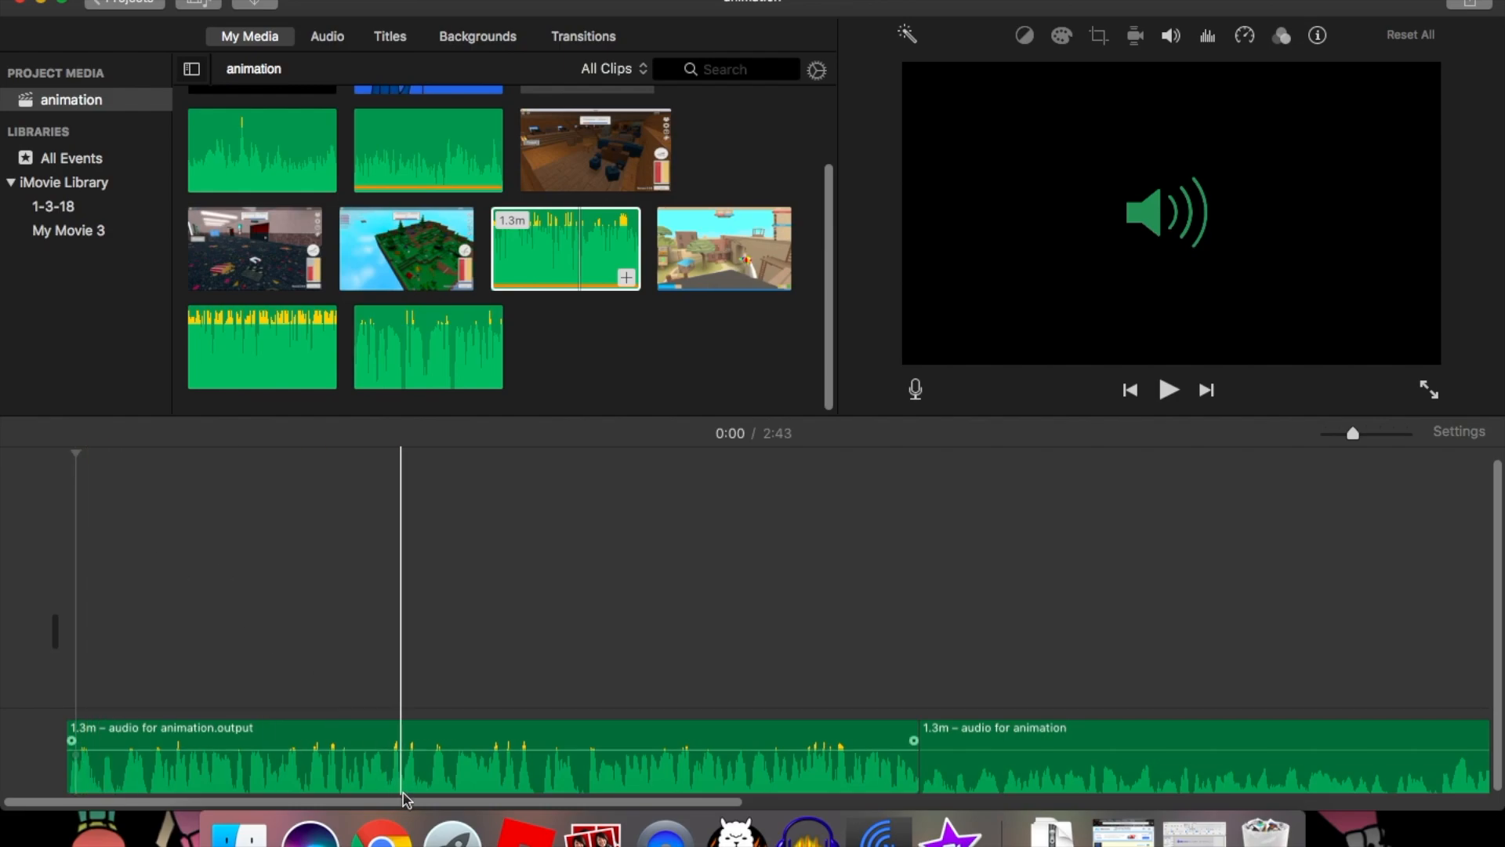
Step: Play the movie from the start, then jump into the original 'audio for animation' clip
{"action": "left_click", "coordinate": [566, 758]}
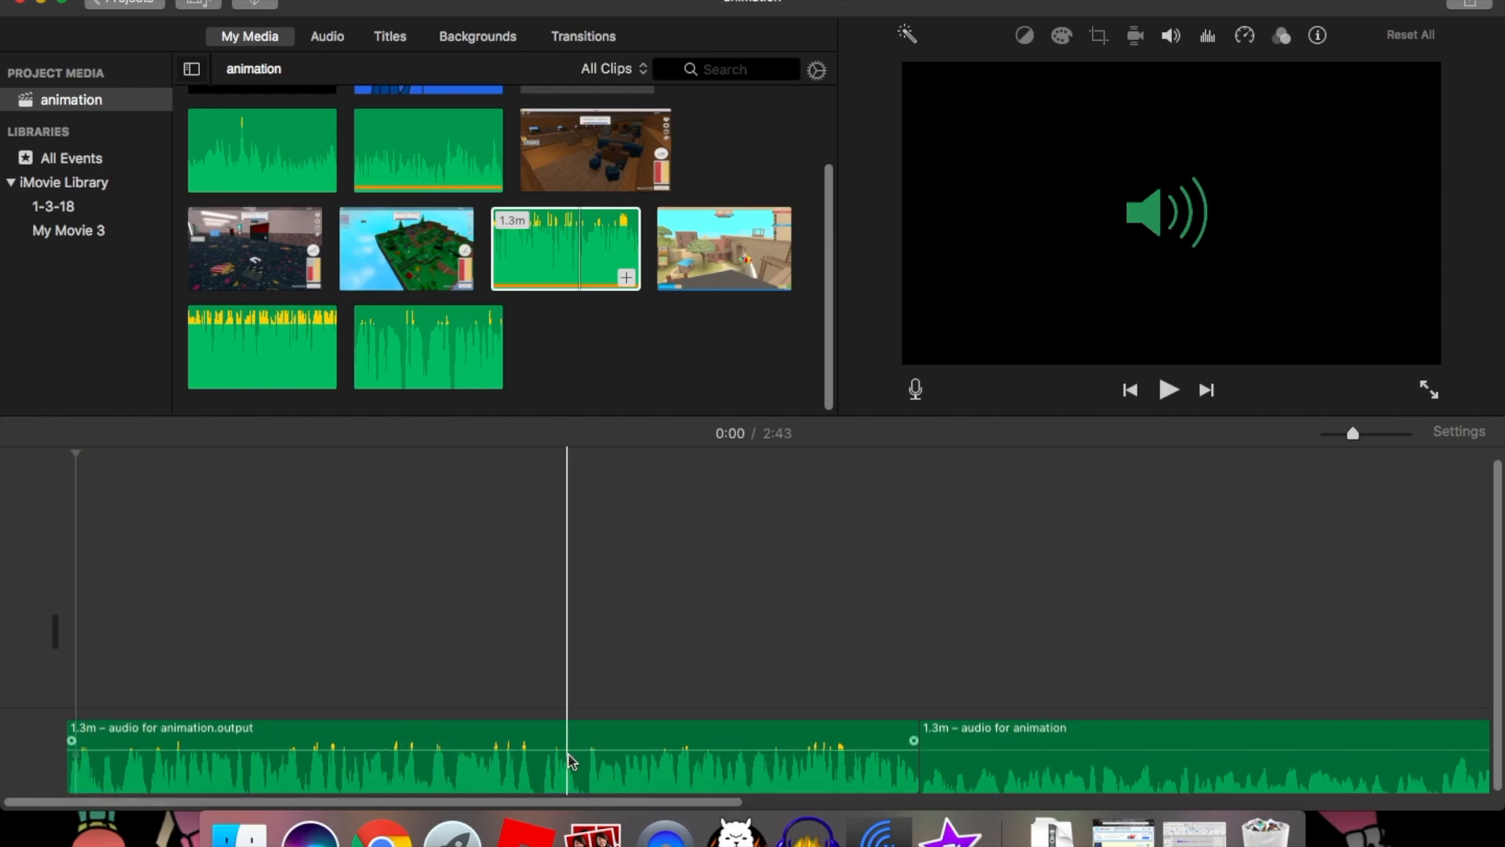
{"action": "left_click", "coordinate": [1128, 778]}
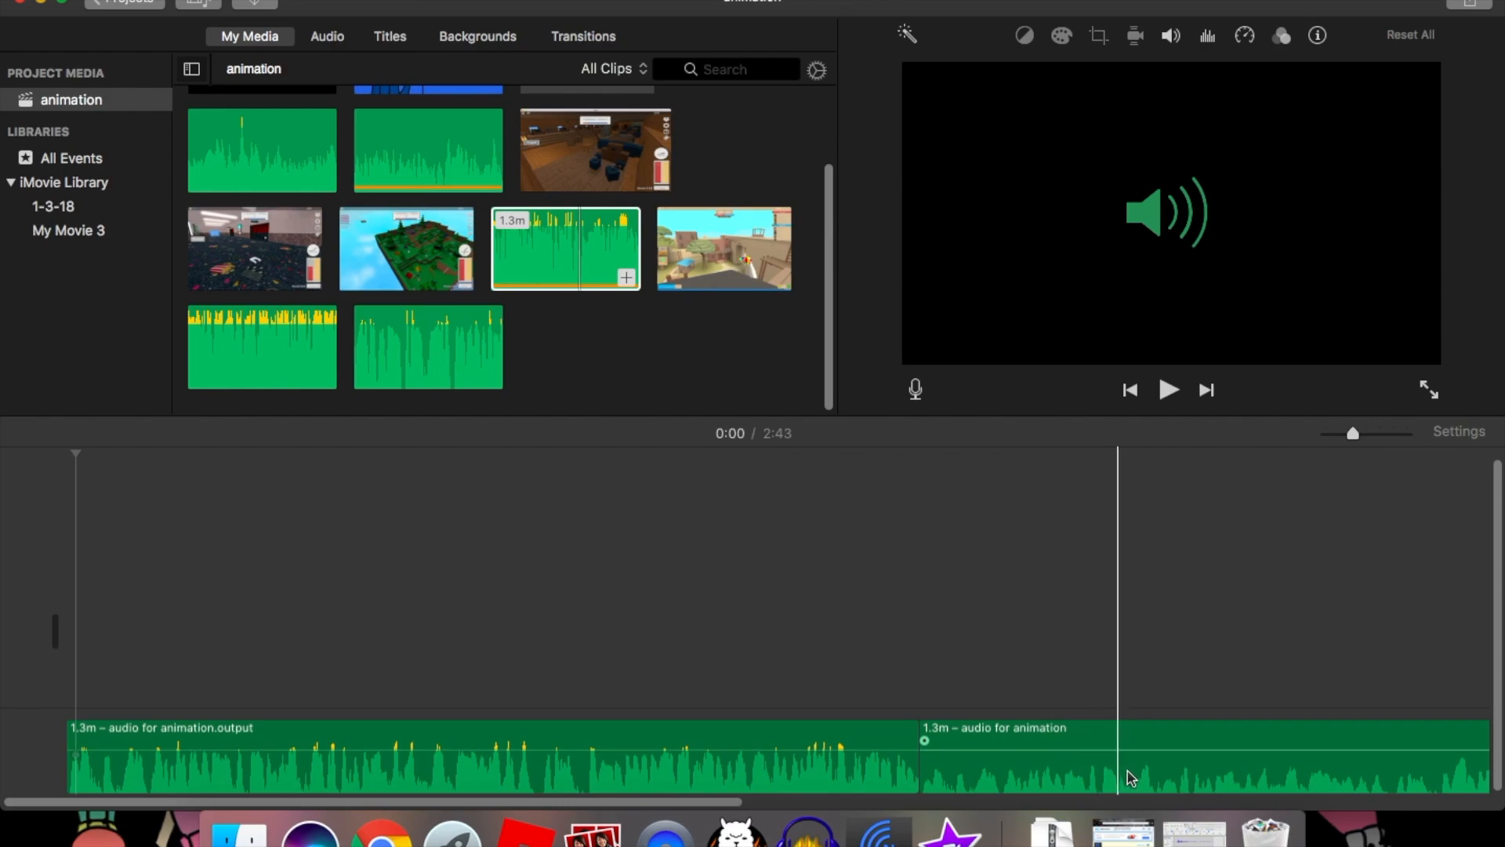
{"action": "left_click", "coordinate": [669, 538]}
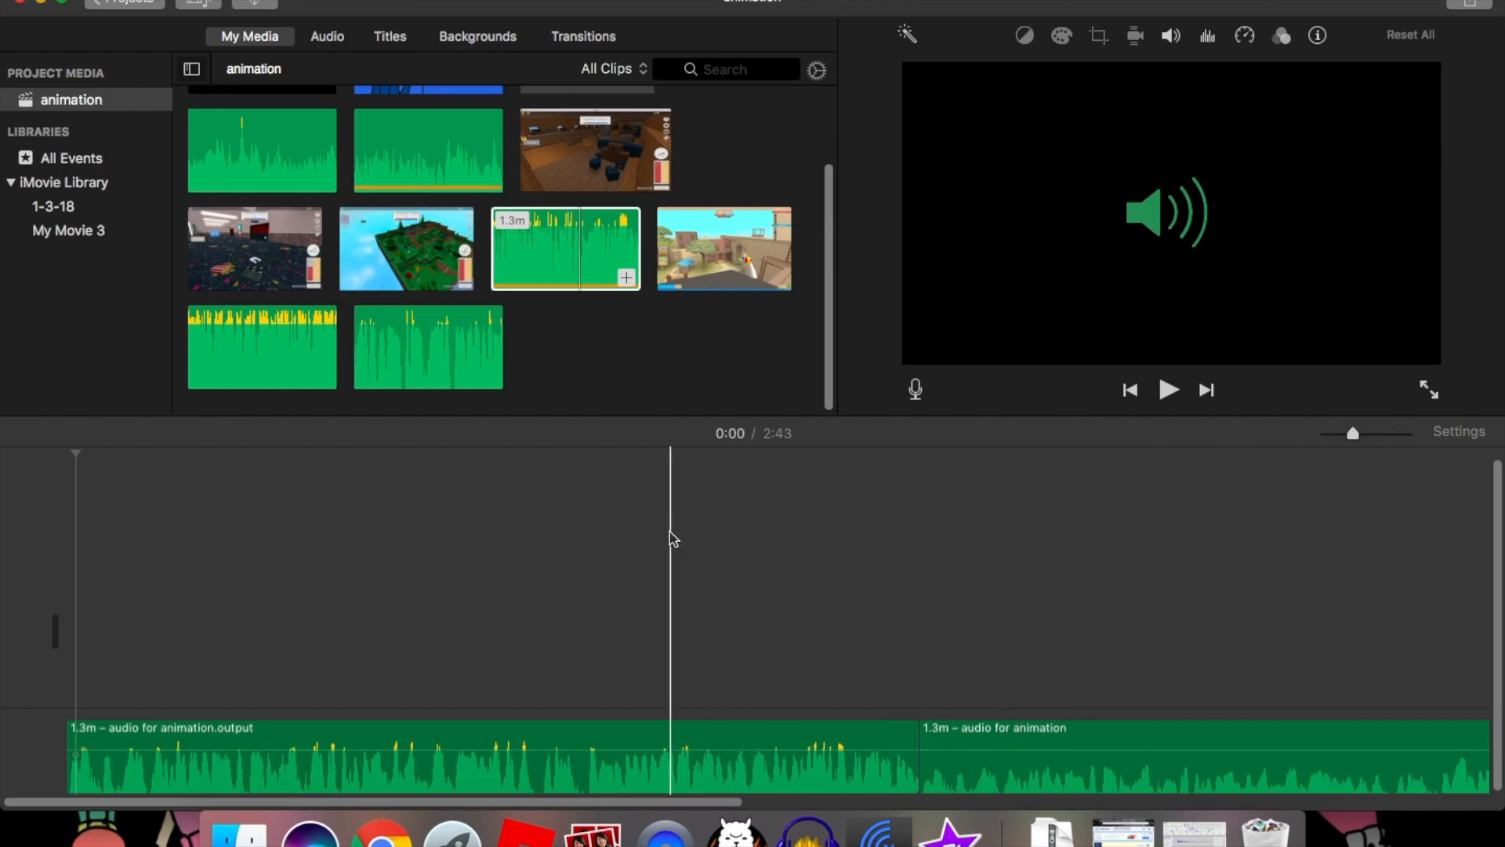
{"action": "left_click", "coordinate": [187, 758]}
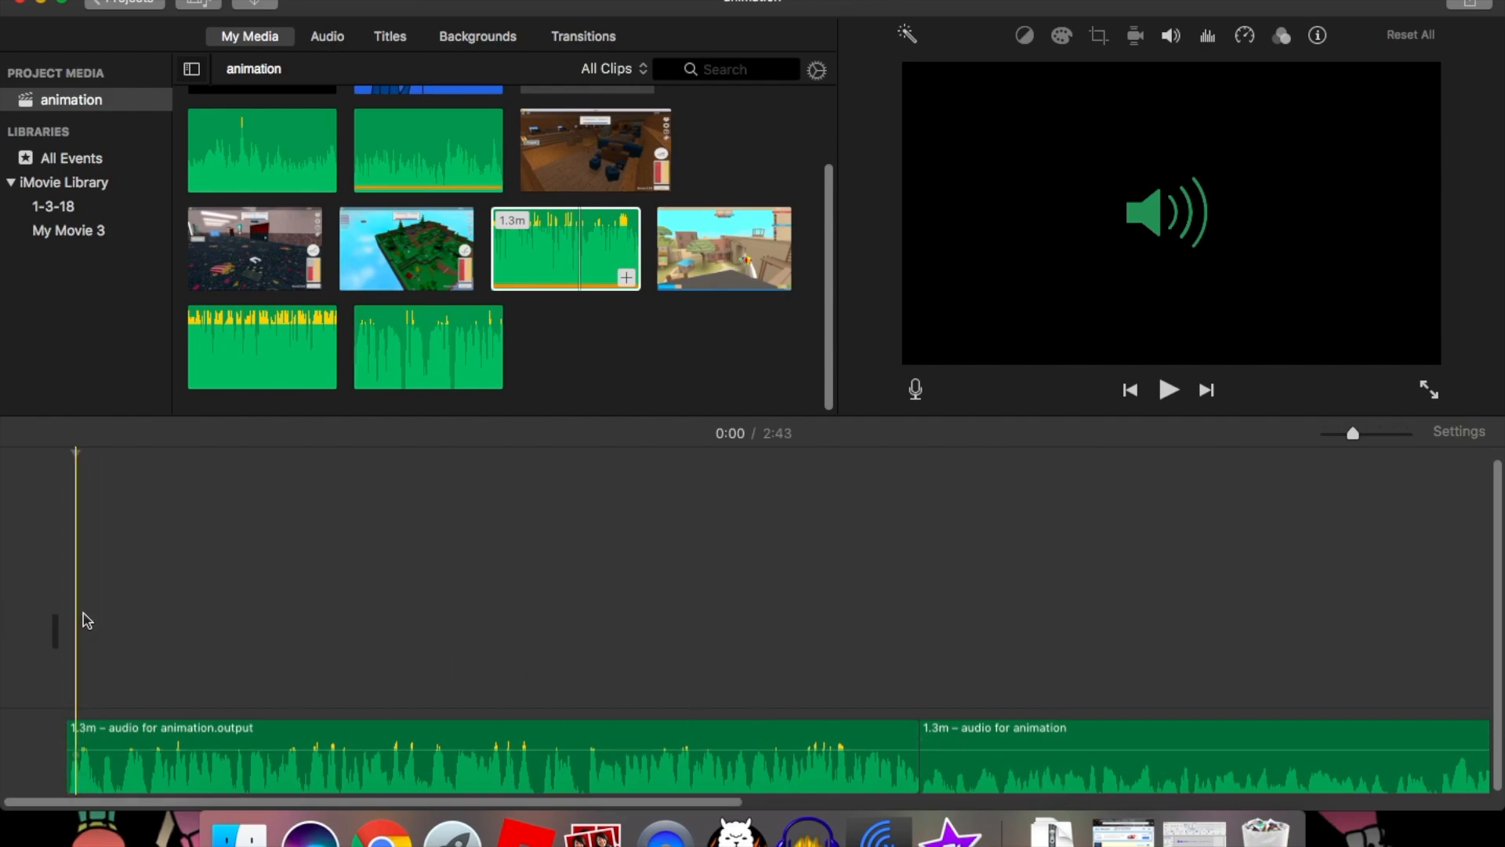
{"action": "left_click", "coordinate": [1168, 389]}
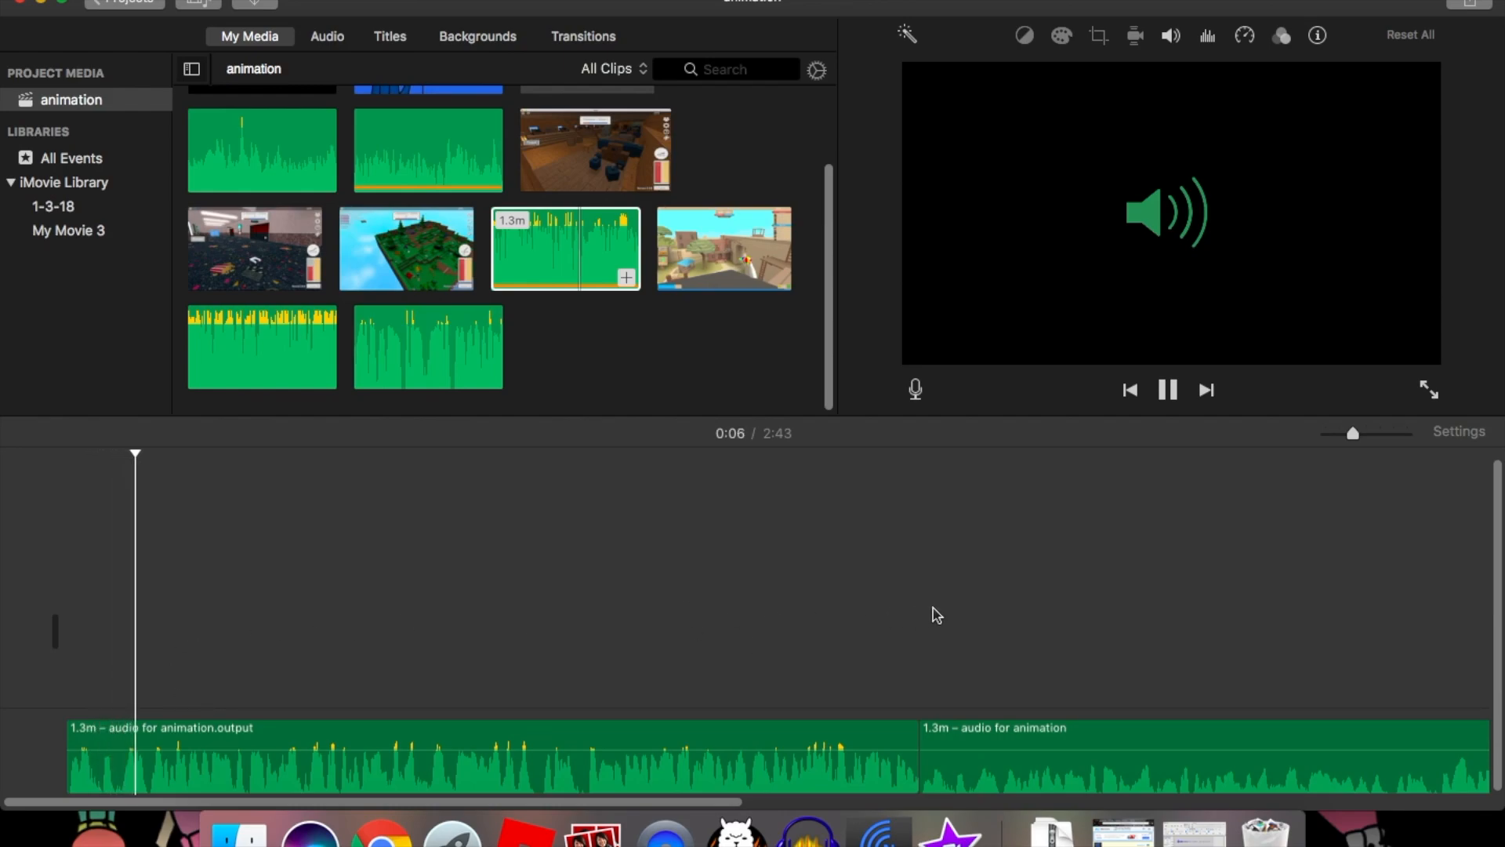
{"action": "left_click", "coordinate": [950, 624]}
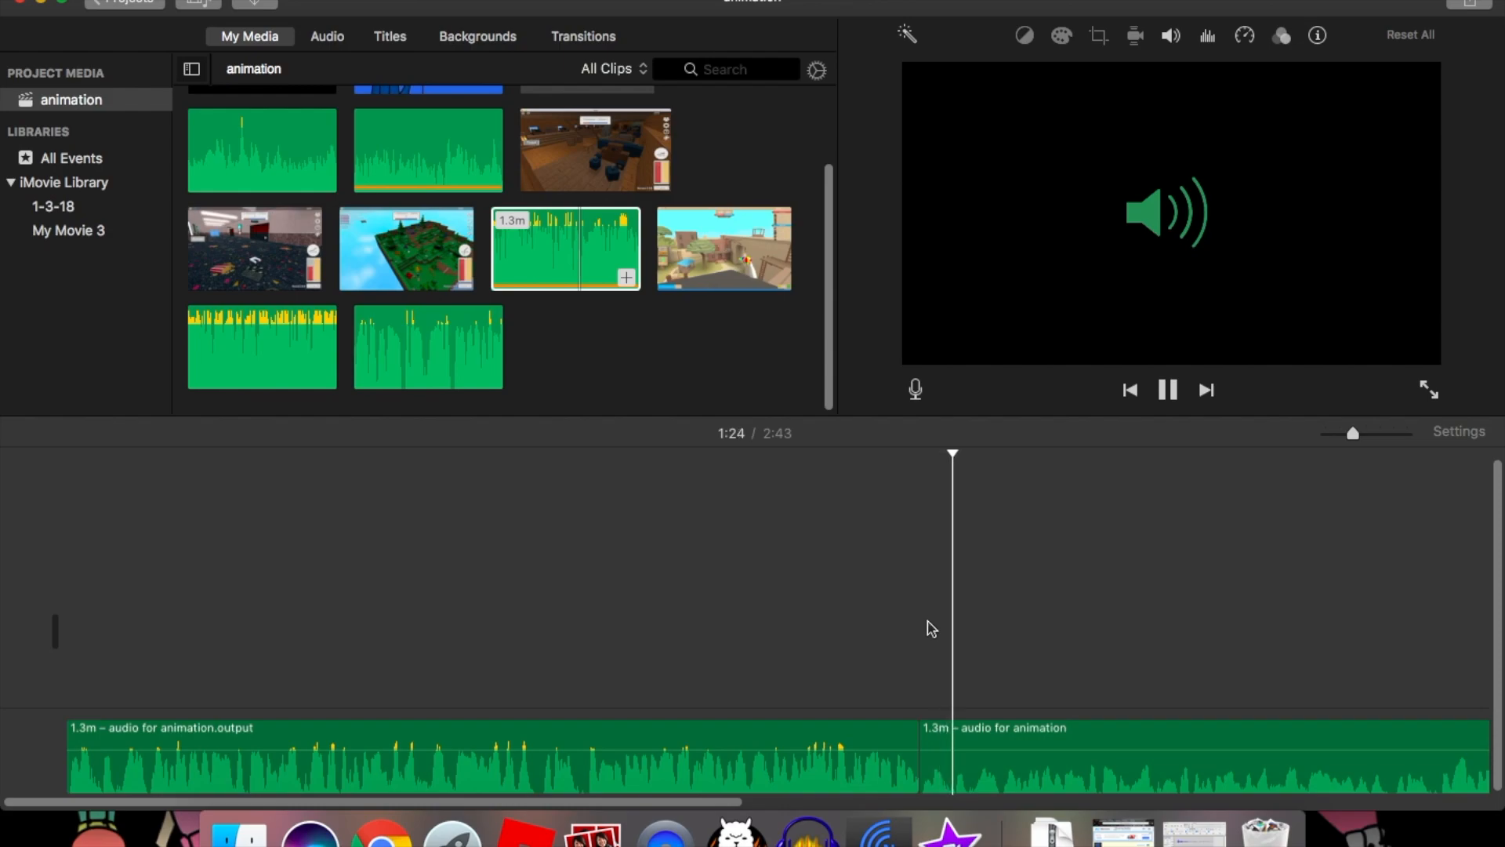